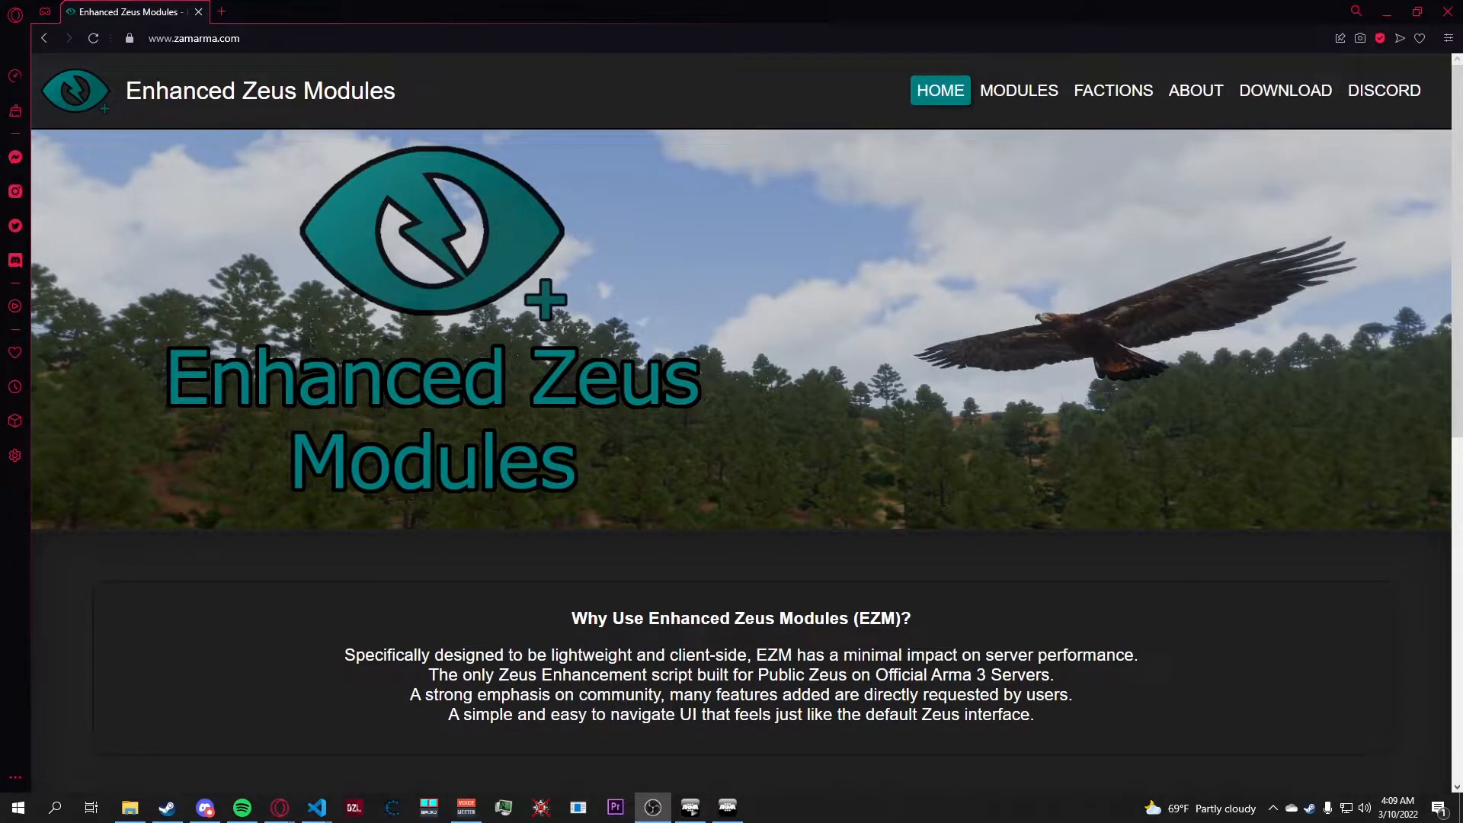
{"action": "mouse_move", "coordinate": [966, 327]}
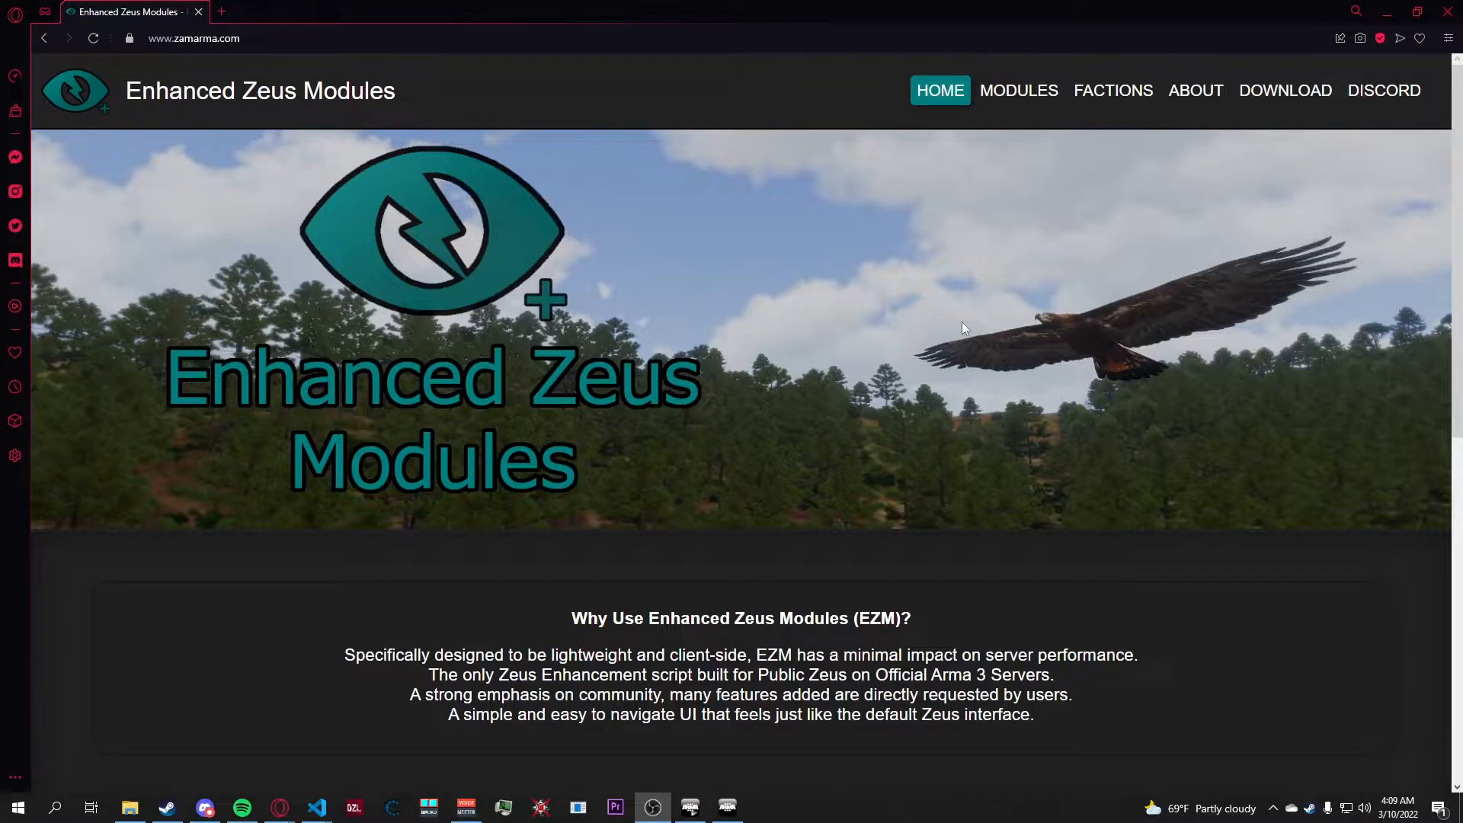
{"action": "mouse_move", "coordinate": [1285, 90]}
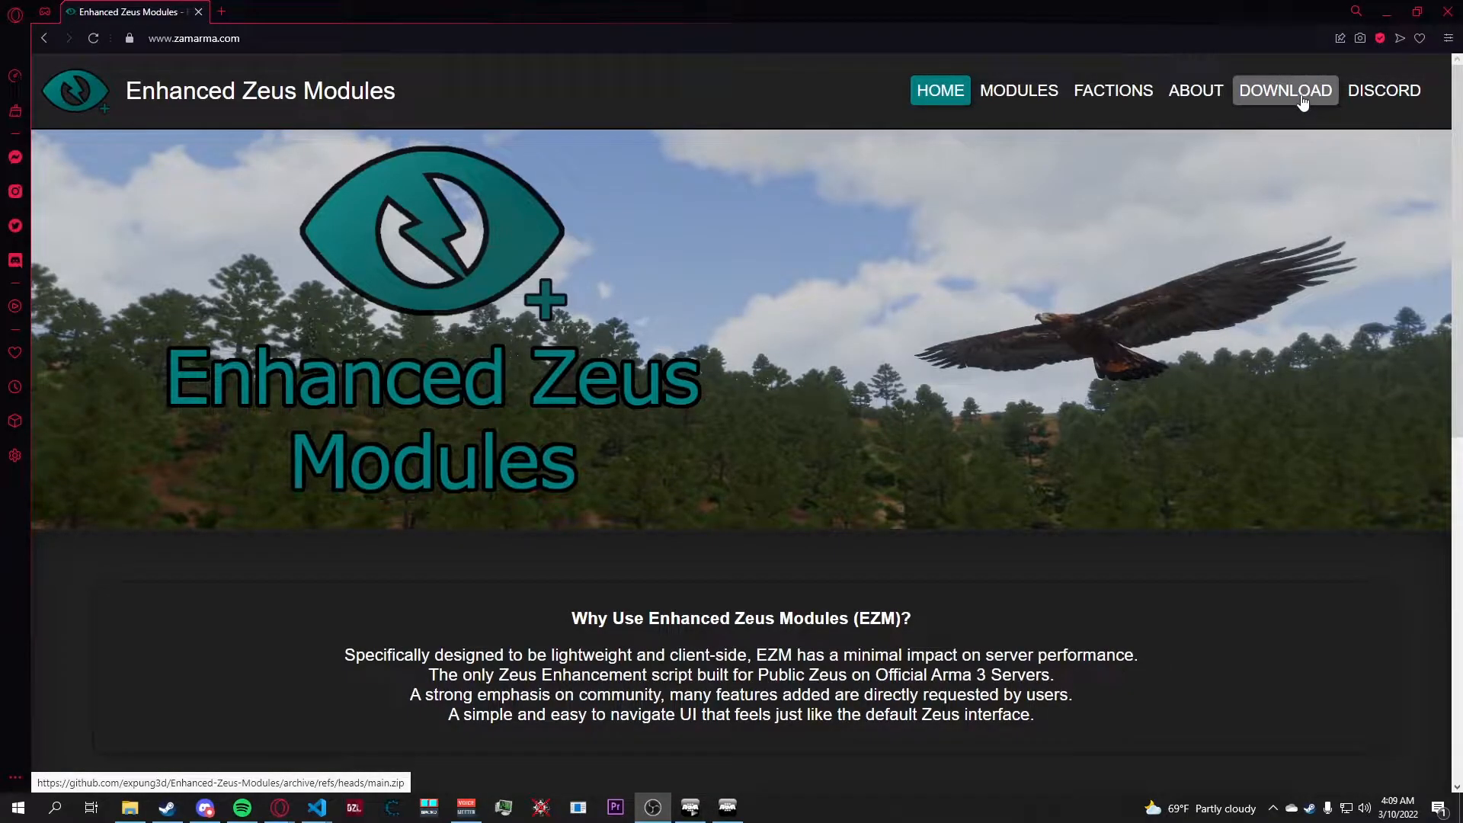
Download Enhanced-Zeus-Modules-main.zip from zamarma.com and open it in WinRAR
{"action": "left_click", "coordinate": [1285, 90]}
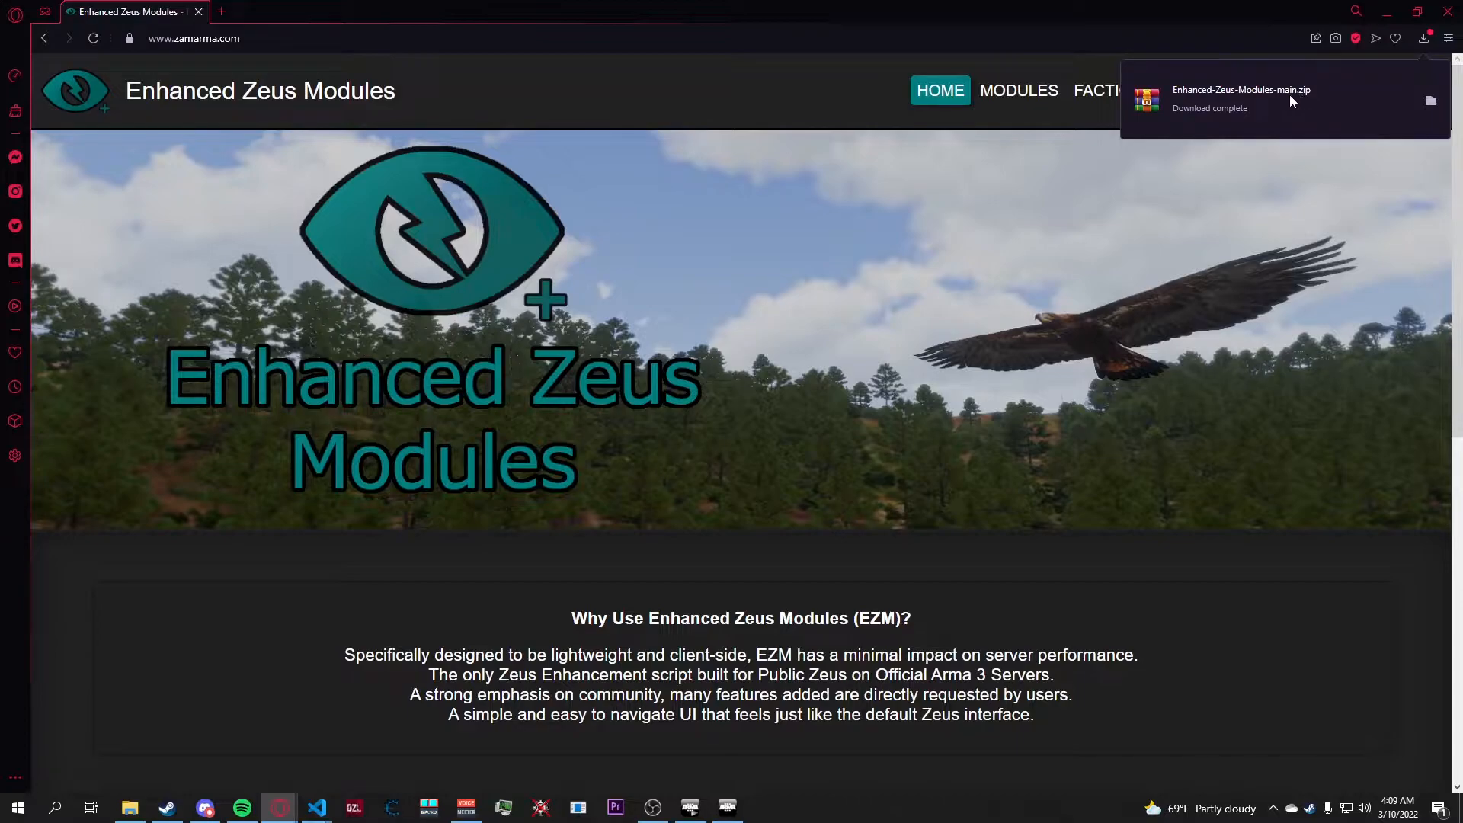
{"action": "left_click", "coordinate": [1241, 98]}
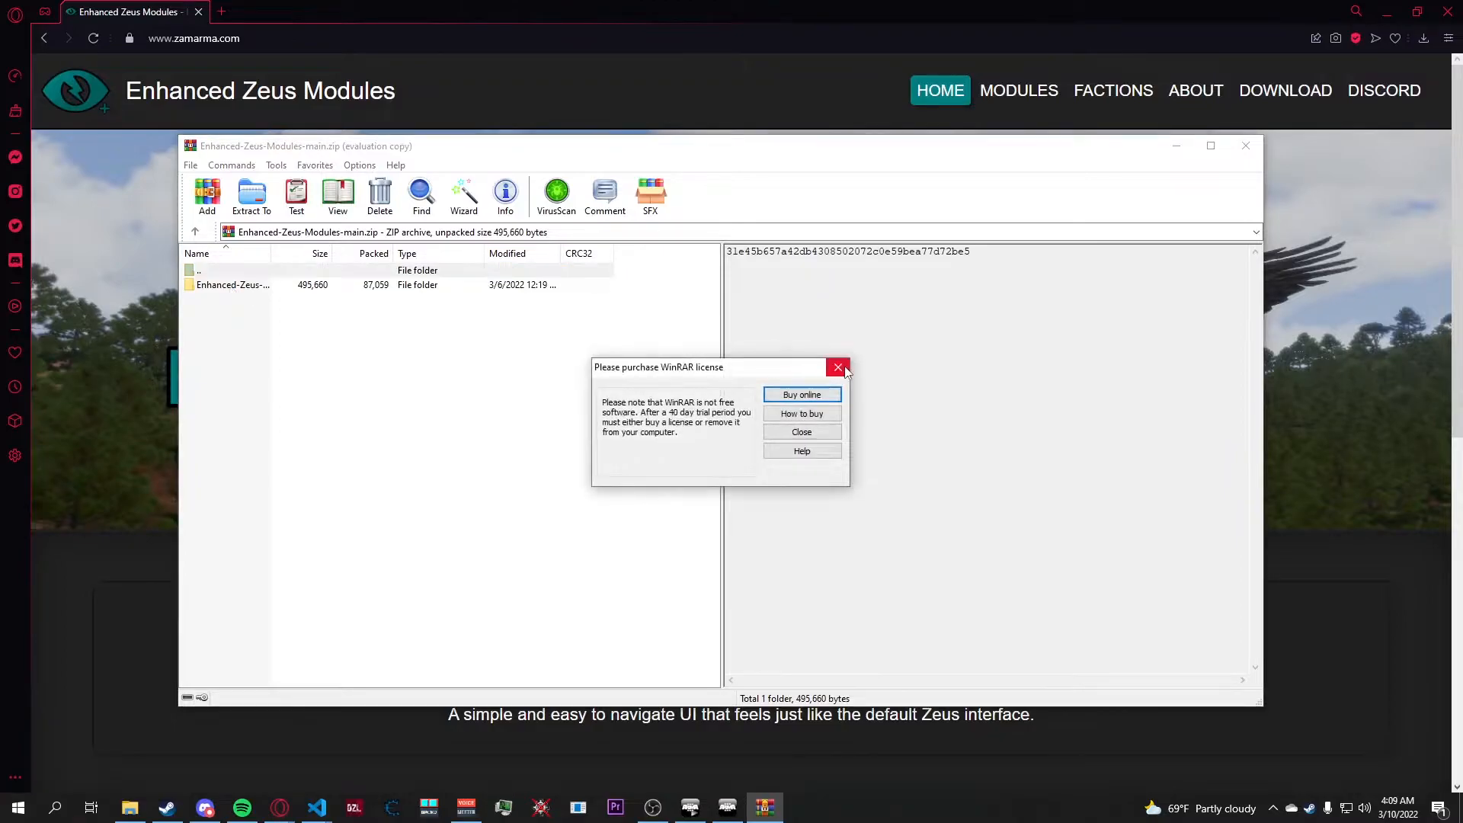
Dismiss the WinRAR license nag and select the ZAM_fnc_EZMLite SQF script in the module folder
{"action": "left_click", "coordinate": [836, 368]}
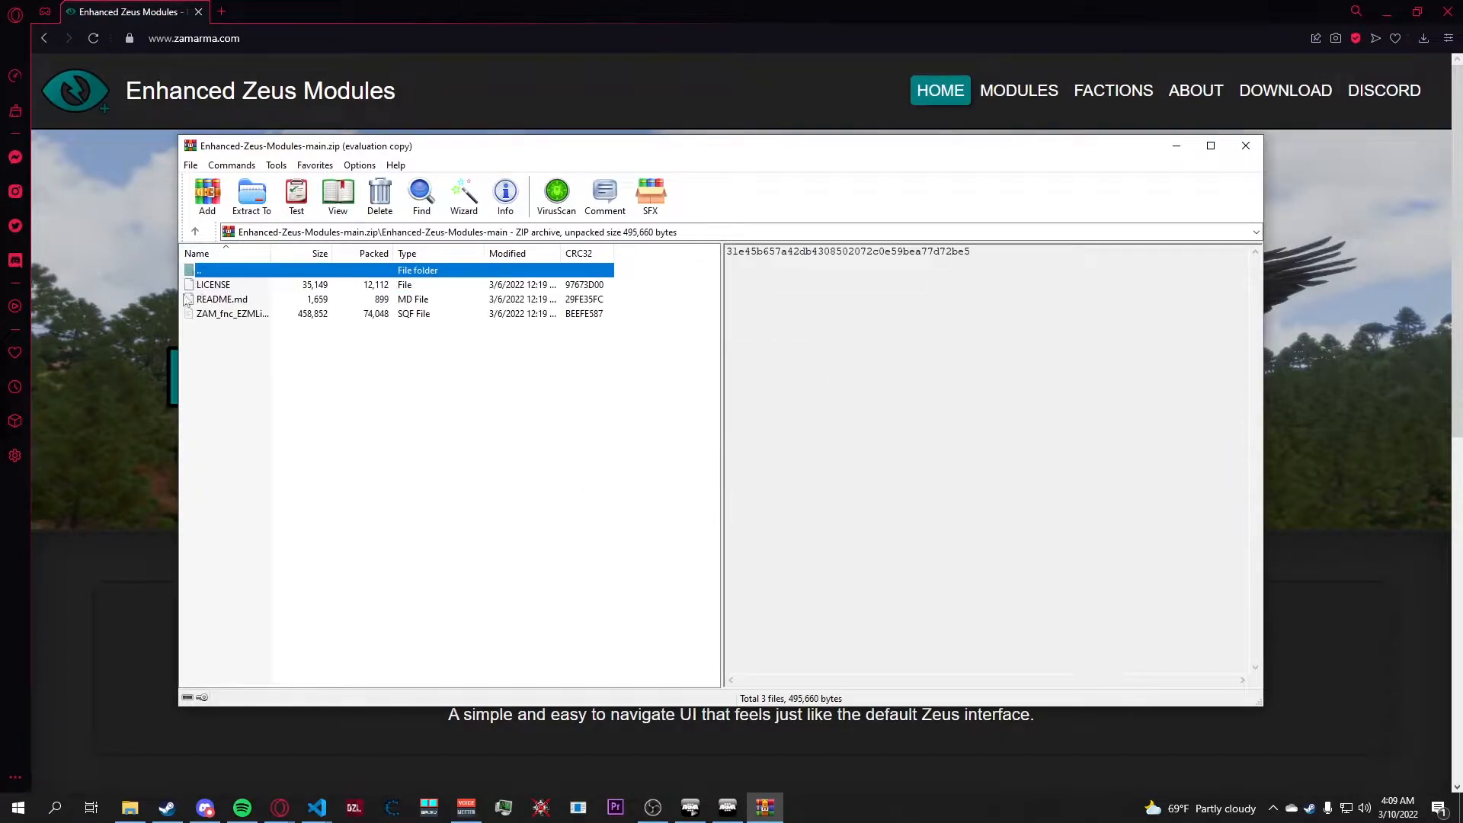
{"action": "left_click", "coordinate": [232, 314]}
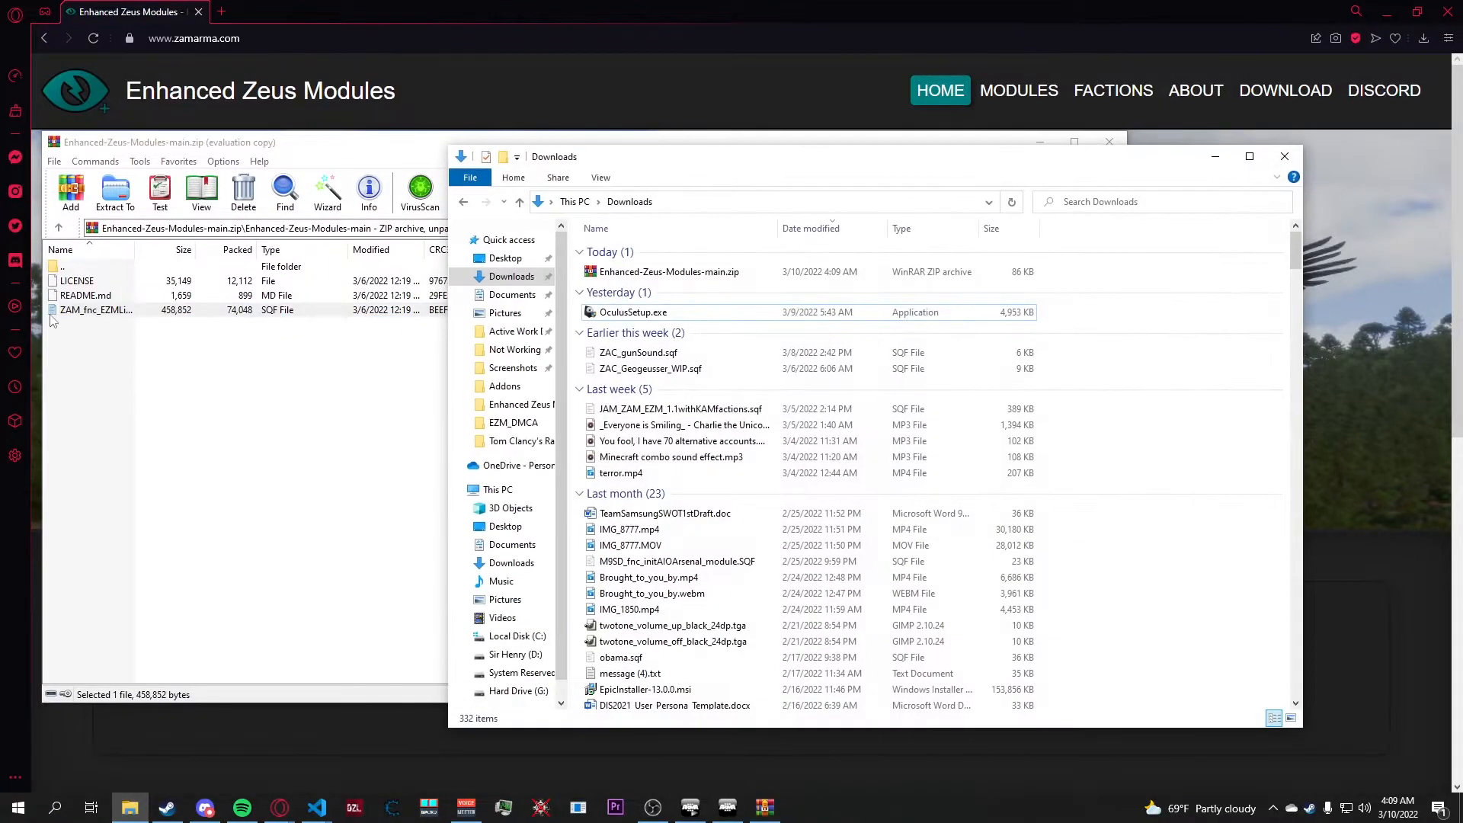
Drag ZAM_fnc_EZMLiteV1.6A.sqf into Downloads and bring up its open-with options
{"action": "left_click", "coordinate": [93, 310]}
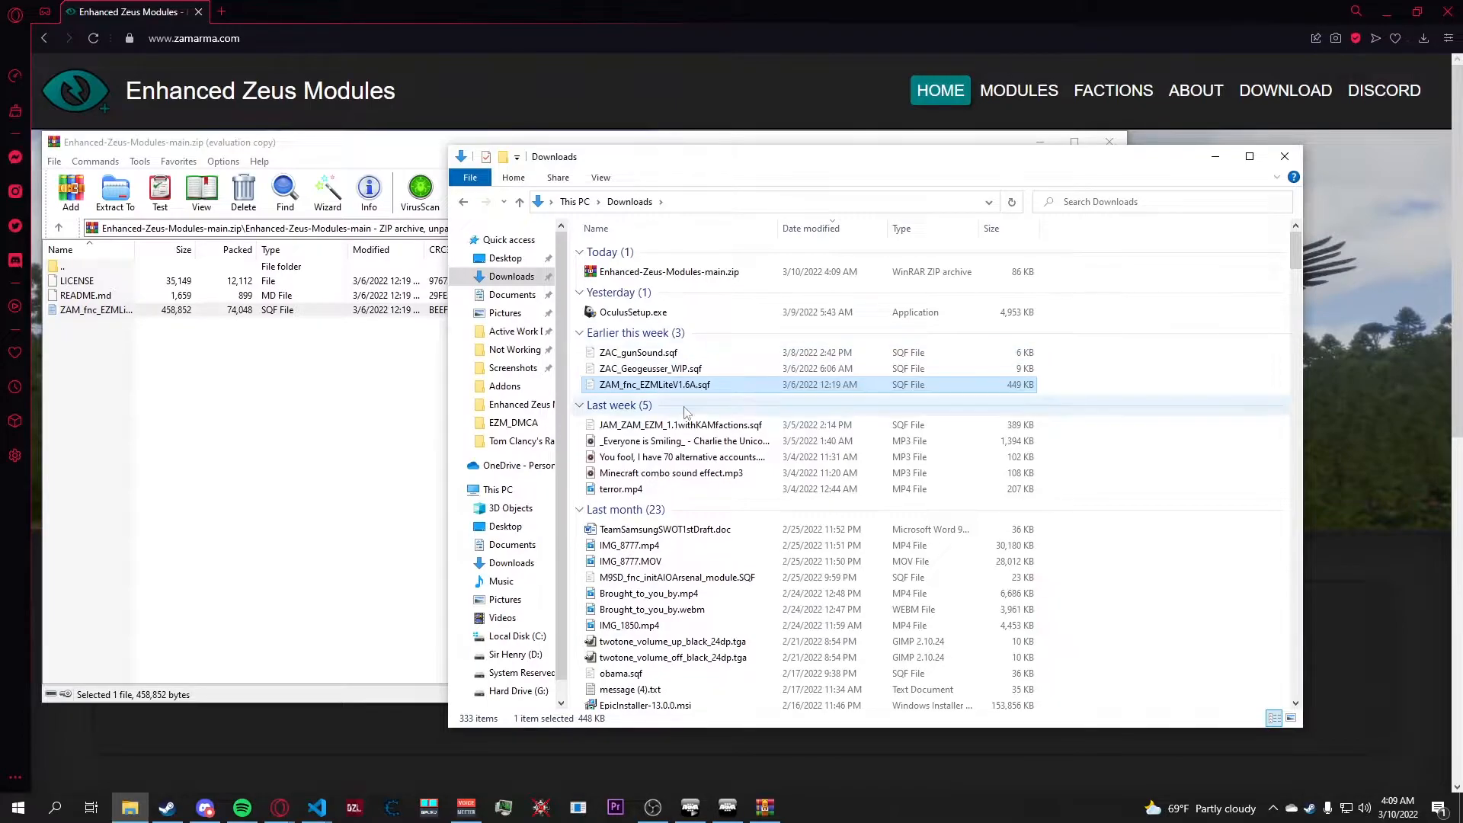
{"action": "right_click", "coordinate": [654, 384]}
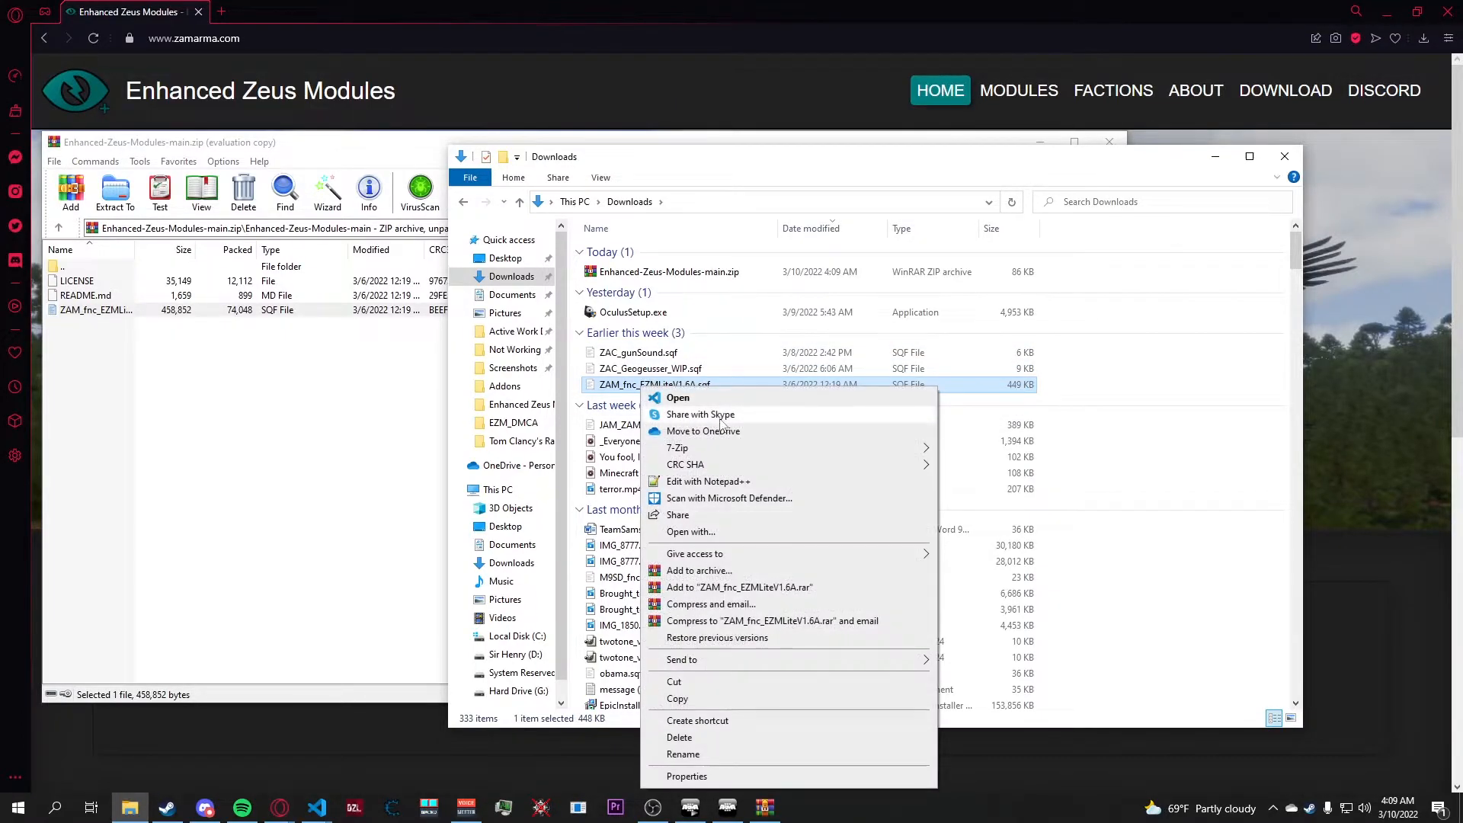
{"action": "mouse_move", "coordinate": [699, 505]}
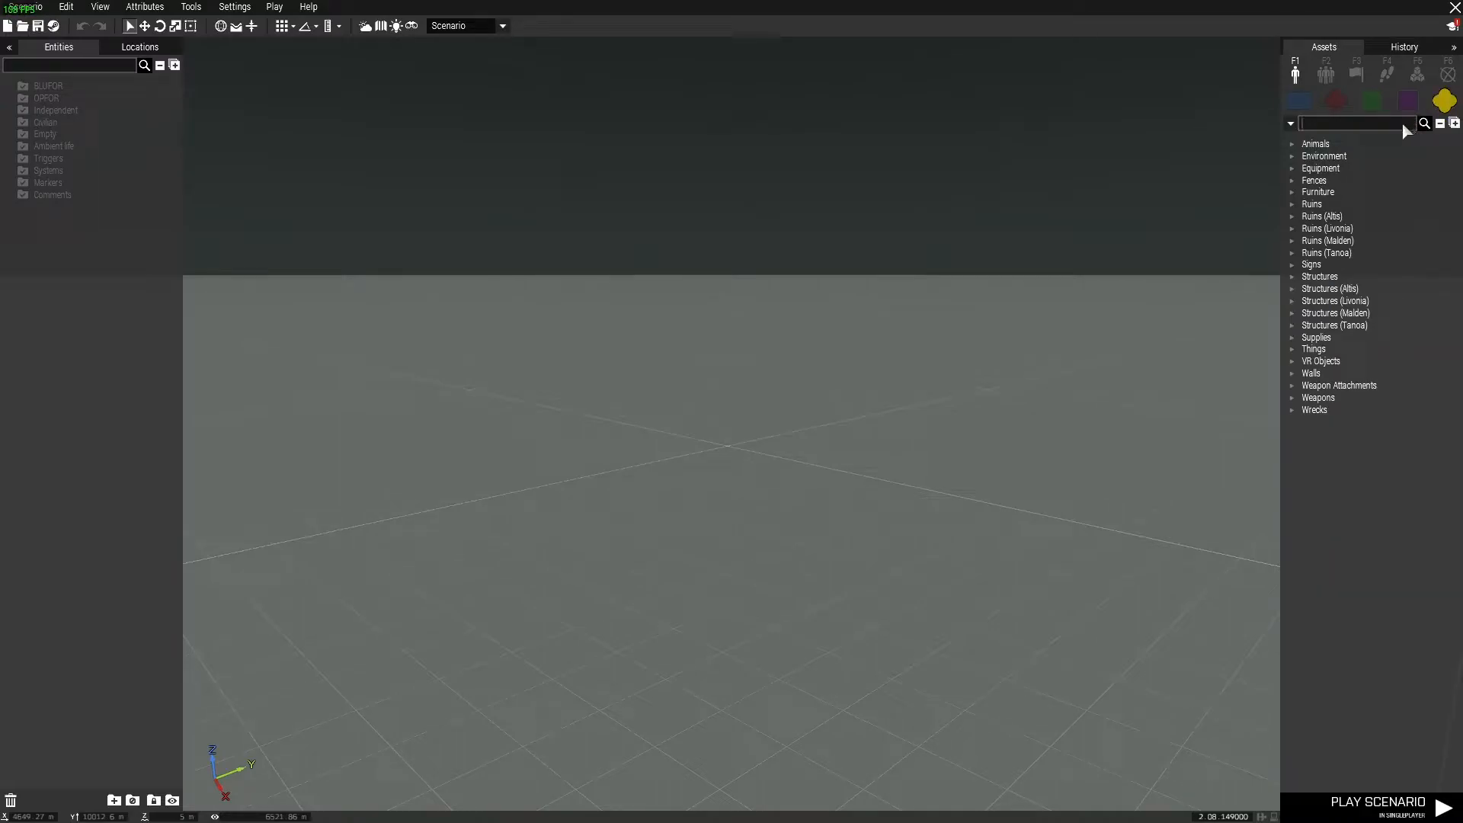
Search the Eden Assets panel for 'invis' to list Helipad (Invisible)
{"action": "type", "text": "invis"}
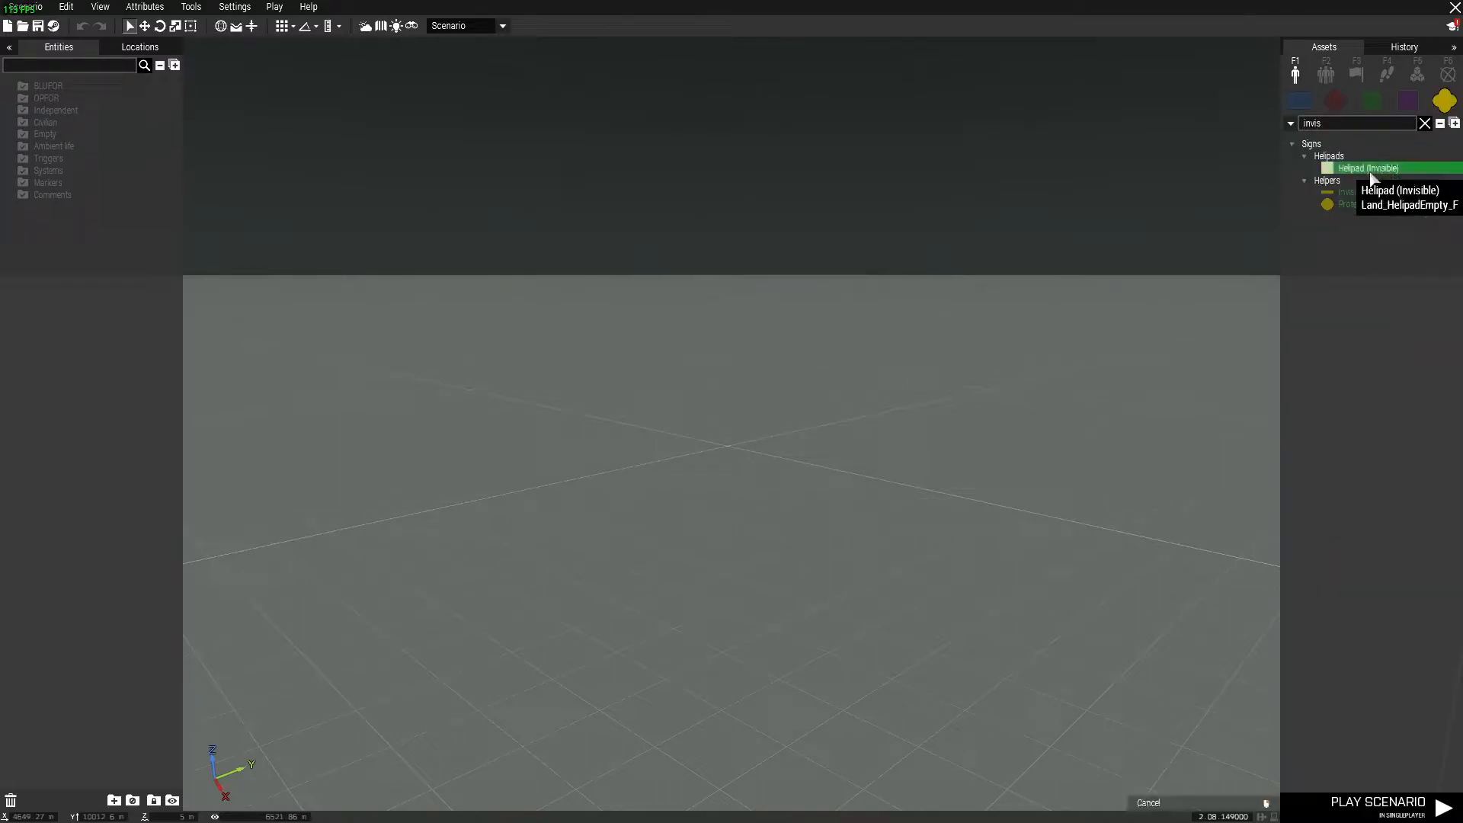
Place Helipad (Invisible) with the EZM script pasted into Init, ending with deleteVehicle this;
{"action": "double_click", "coordinate": [1367, 168]}
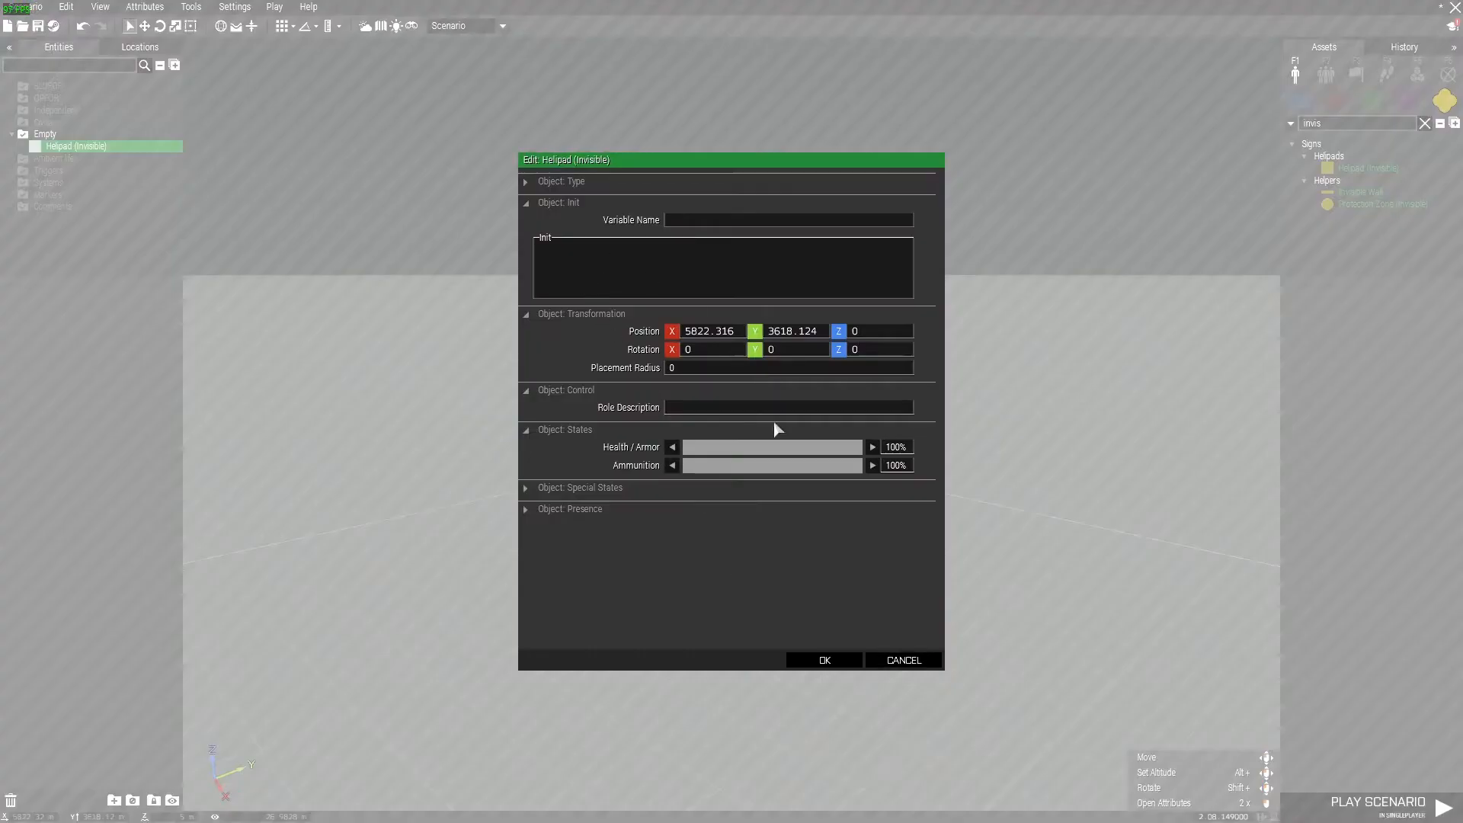
{"action": "mouse_move", "coordinate": [541, 244]}
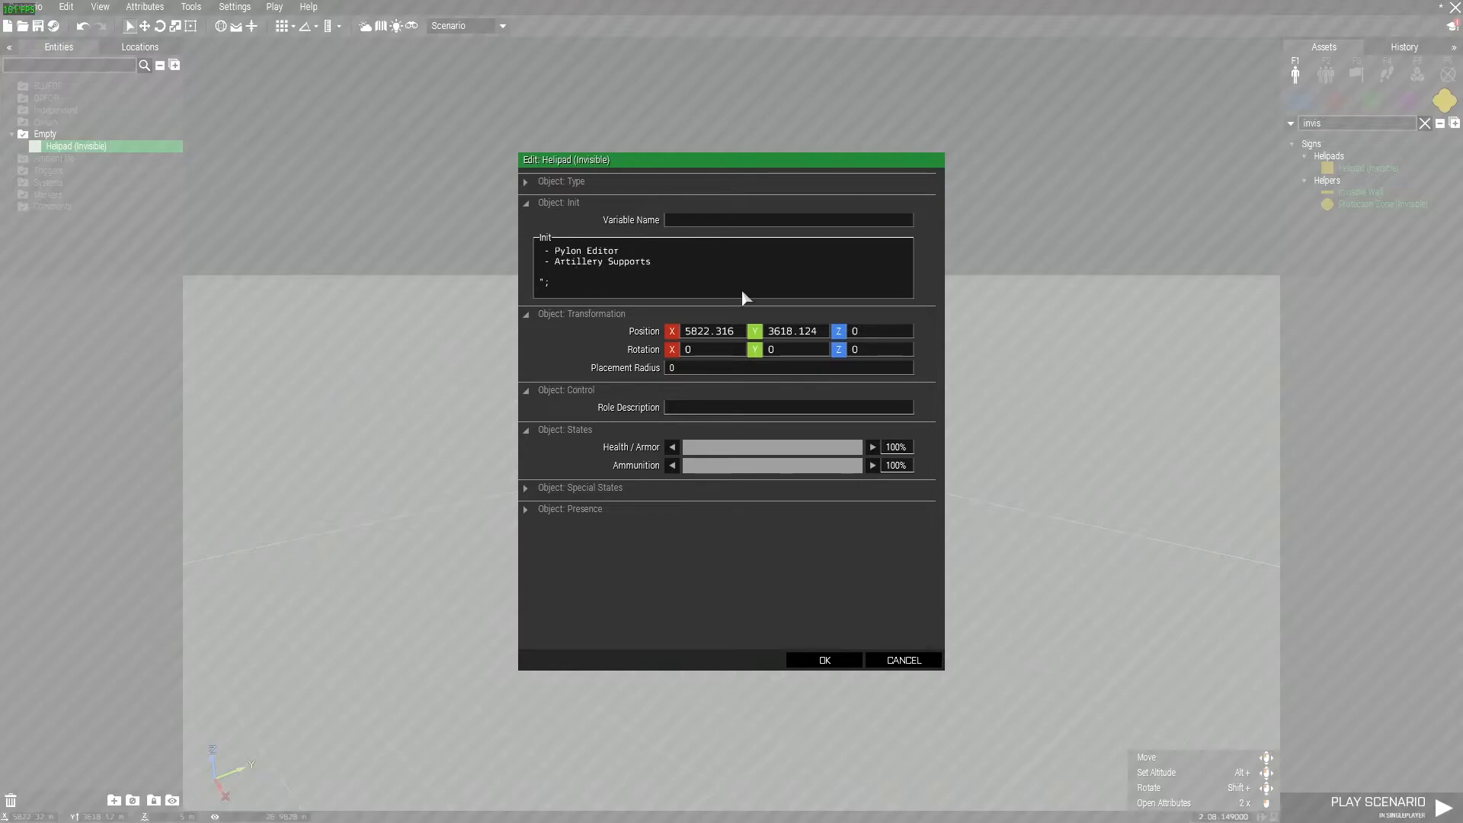
{"action": "type", "text": "deleteVehicle this;"}
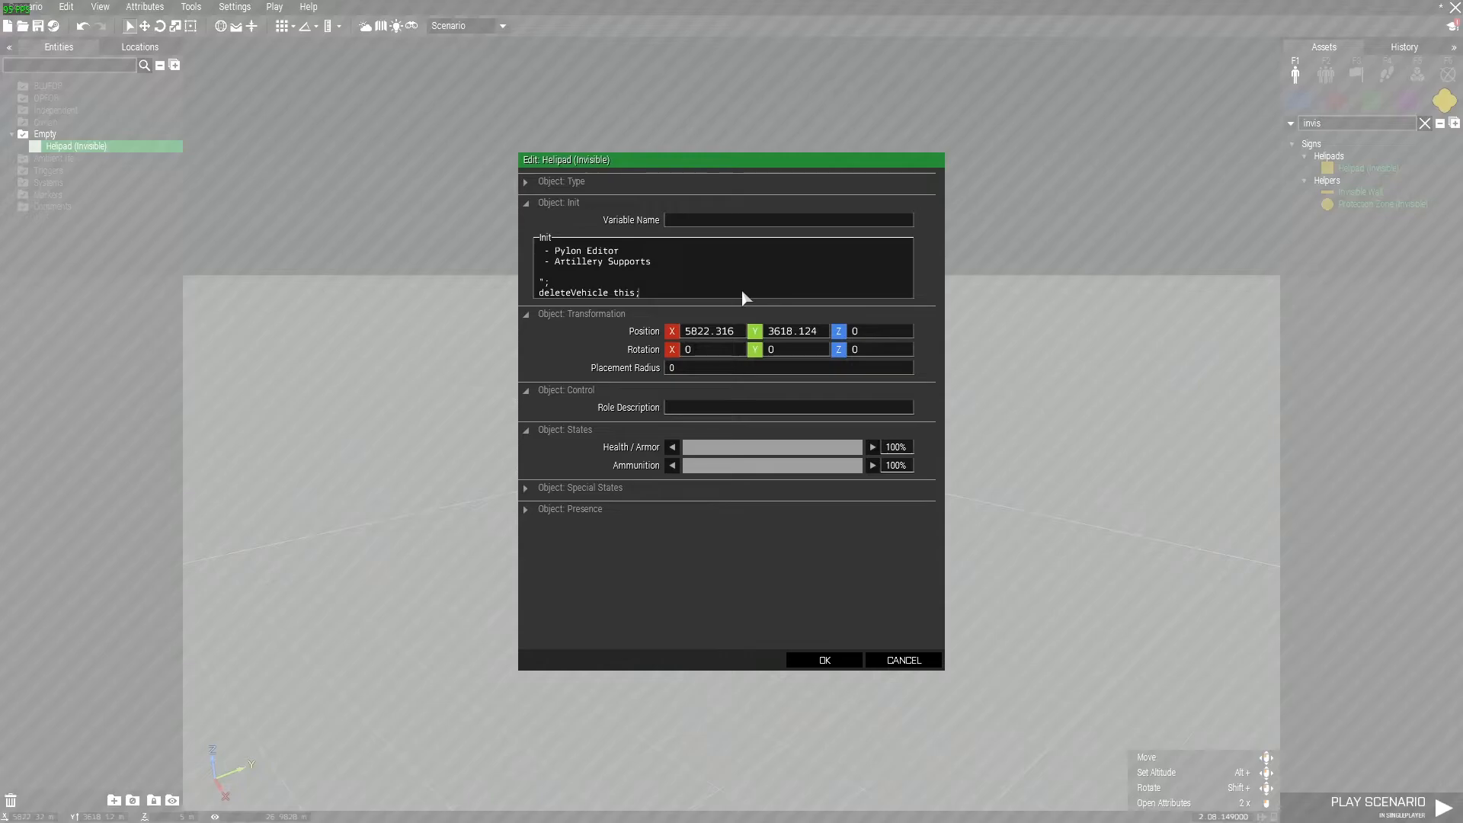
{"action": "left_click", "coordinate": [821, 660]}
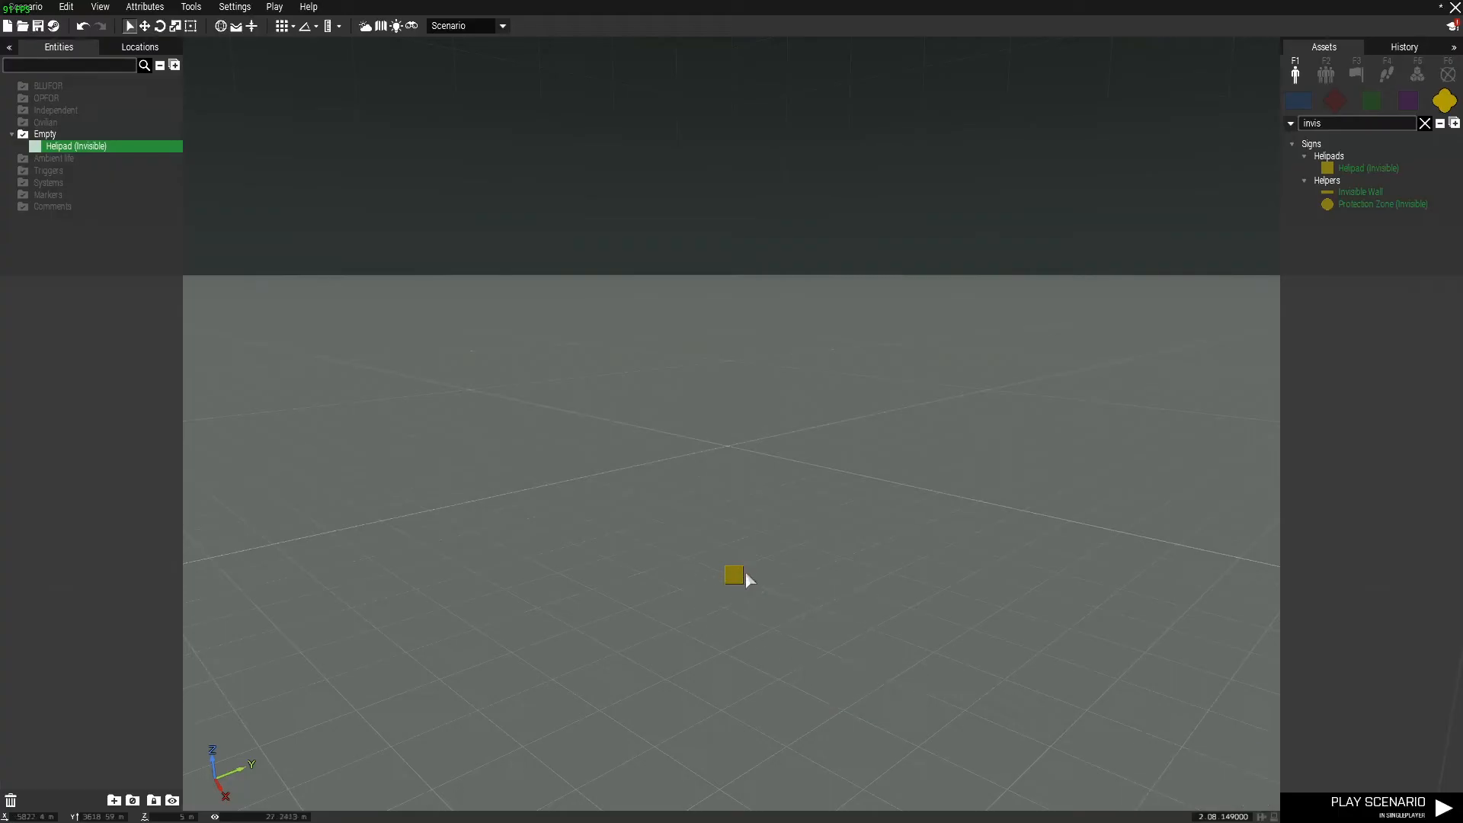
Save the helipad as a custom composition titled [EZM] under the Accessories category
{"action": "right_click", "coordinate": [733, 575]}
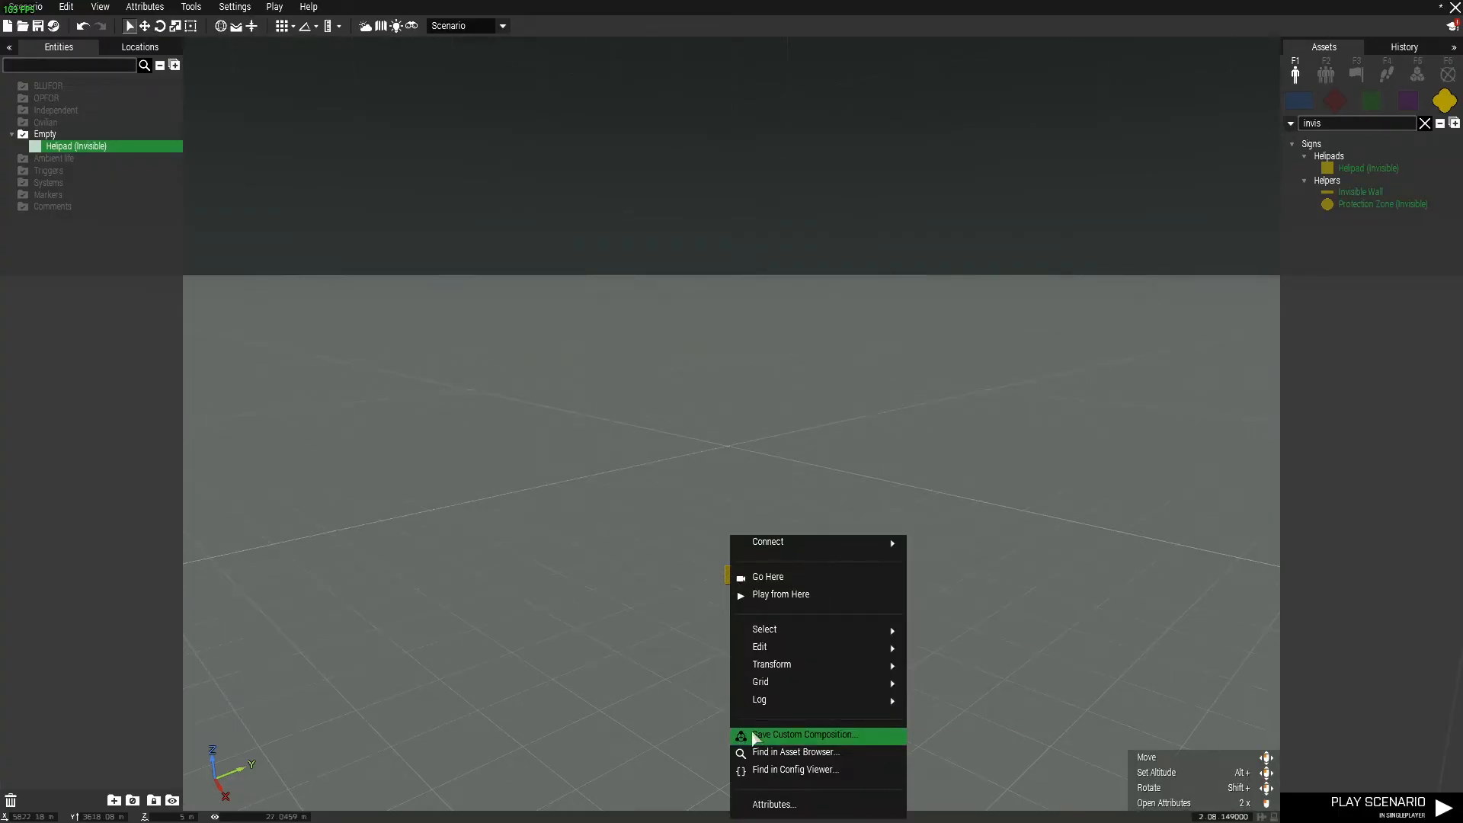
{"action": "left_click", "coordinate": [804, 734]}
{"action": "type", "text": "[EZM]"}
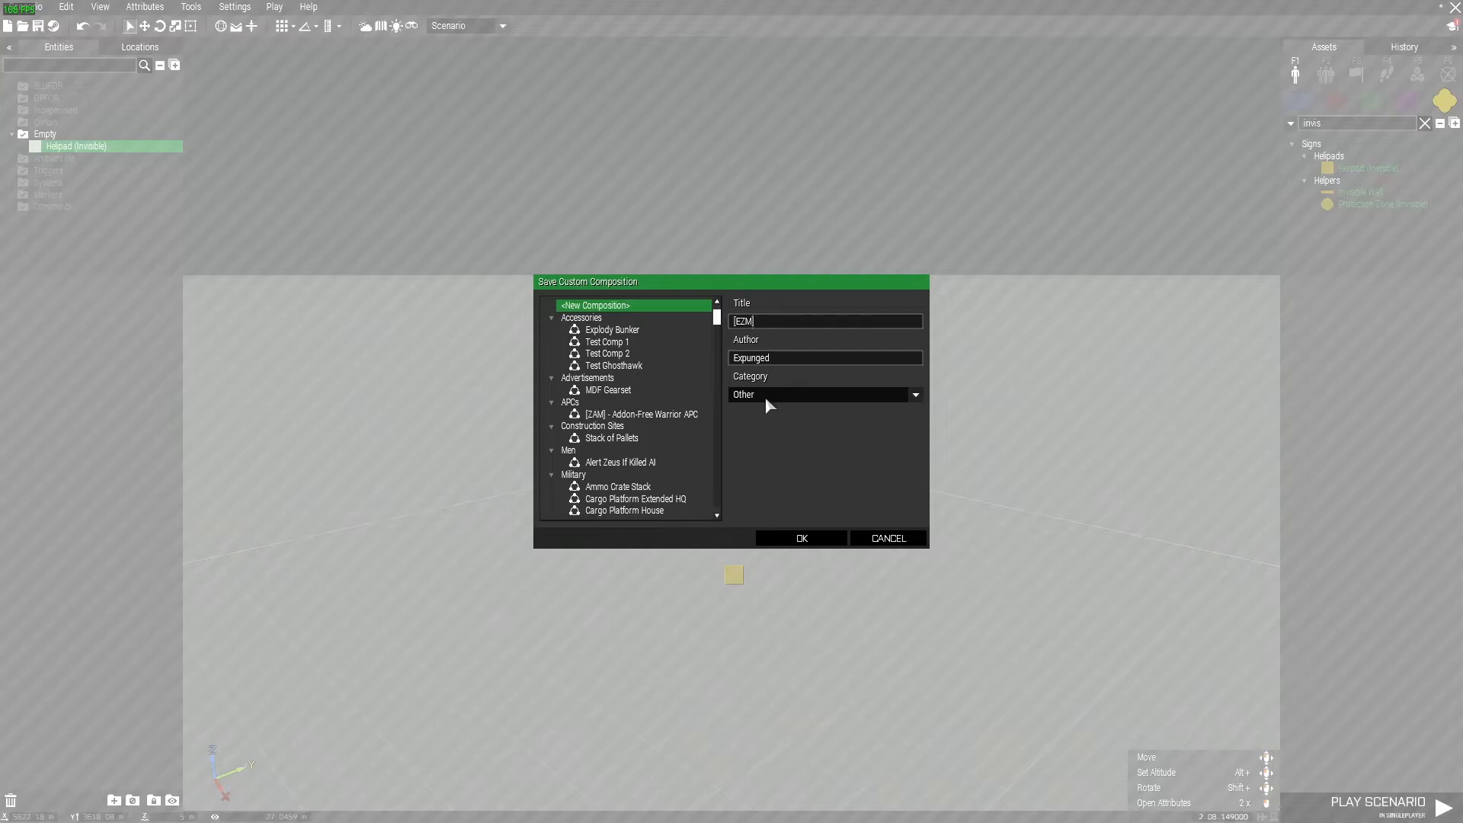
{"action": "left_click", "coordinate": [913, 393]}
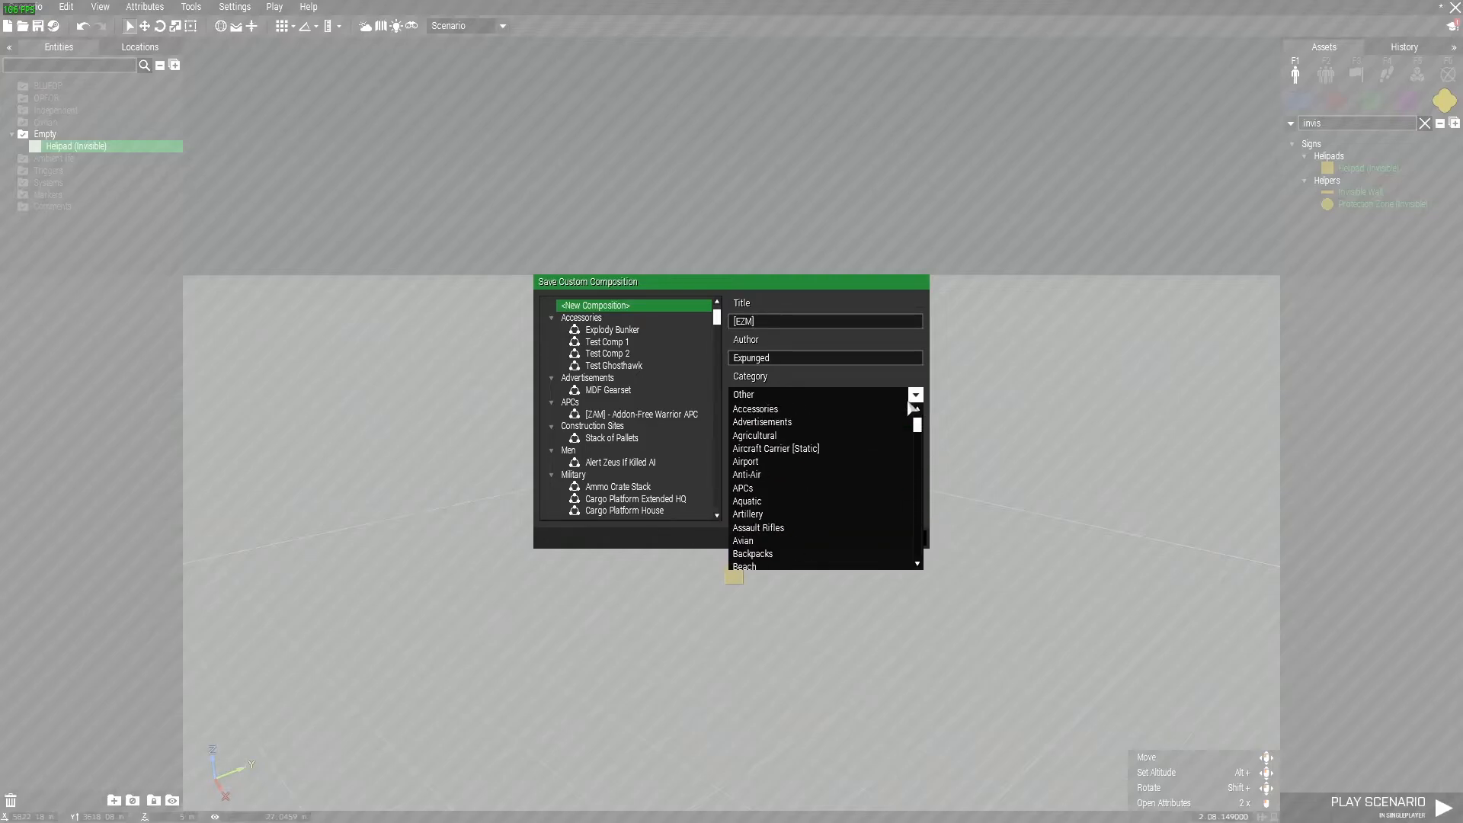
{"action": "left_click", "coordinate": [756, 408]}
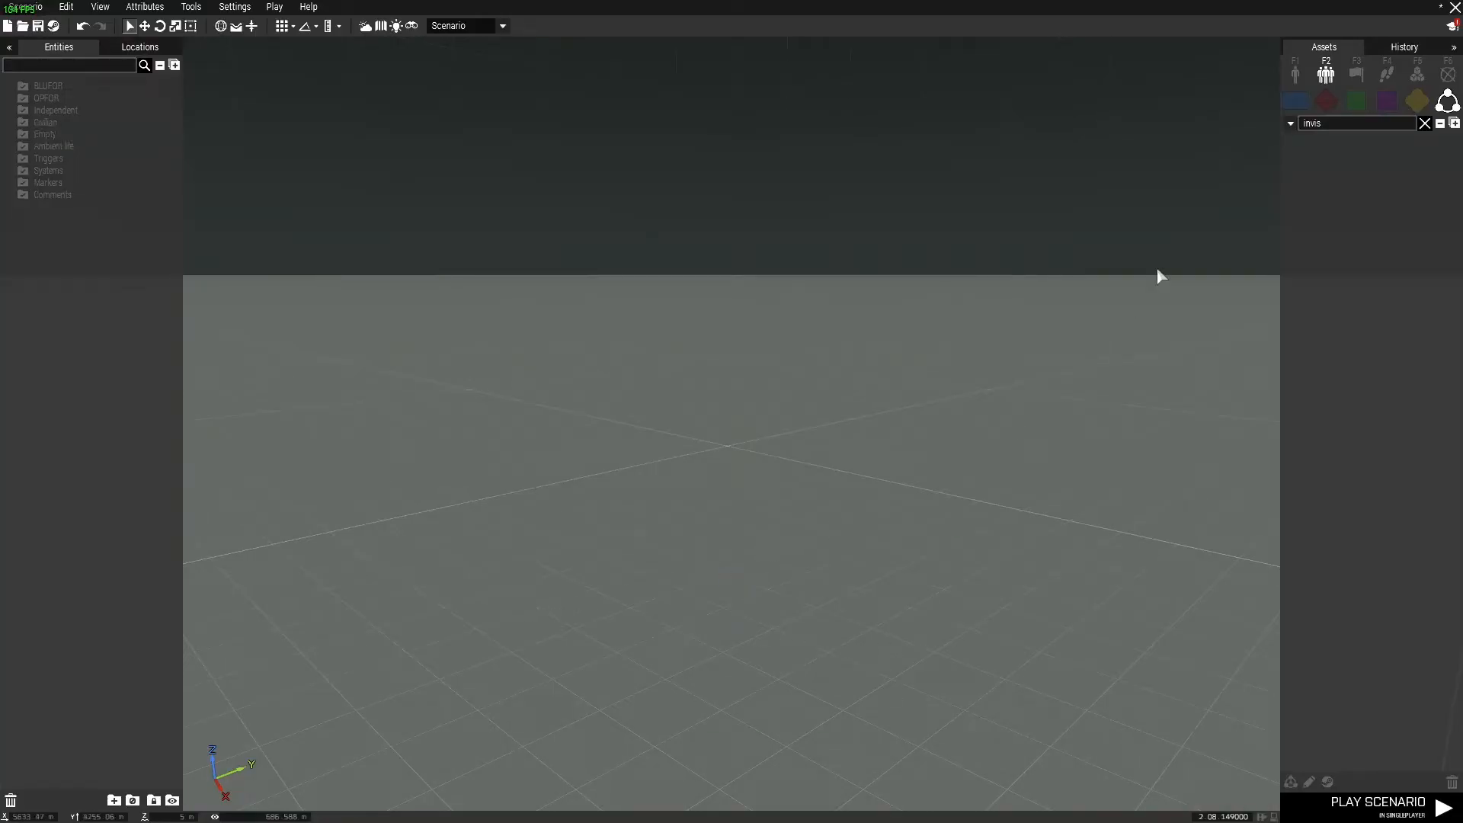
Play the scenario and place the [EZM] Accessories composition in Zeus, initializing EZM Lite V1.6A
{"action": "left_click", "coordinate": [1442, 806]}
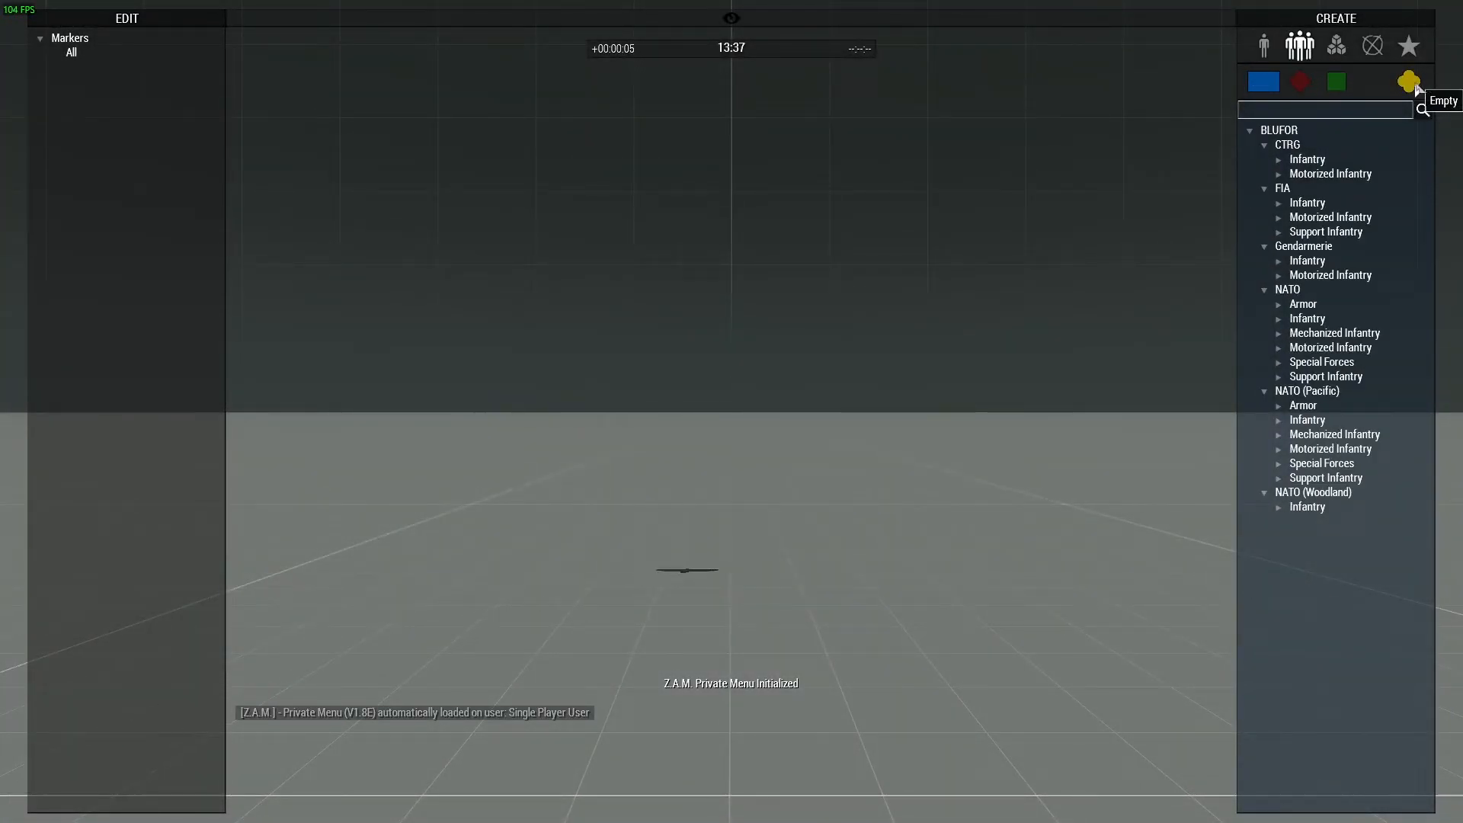
{"action": "left_click", "coordinate": [1408, 80]}
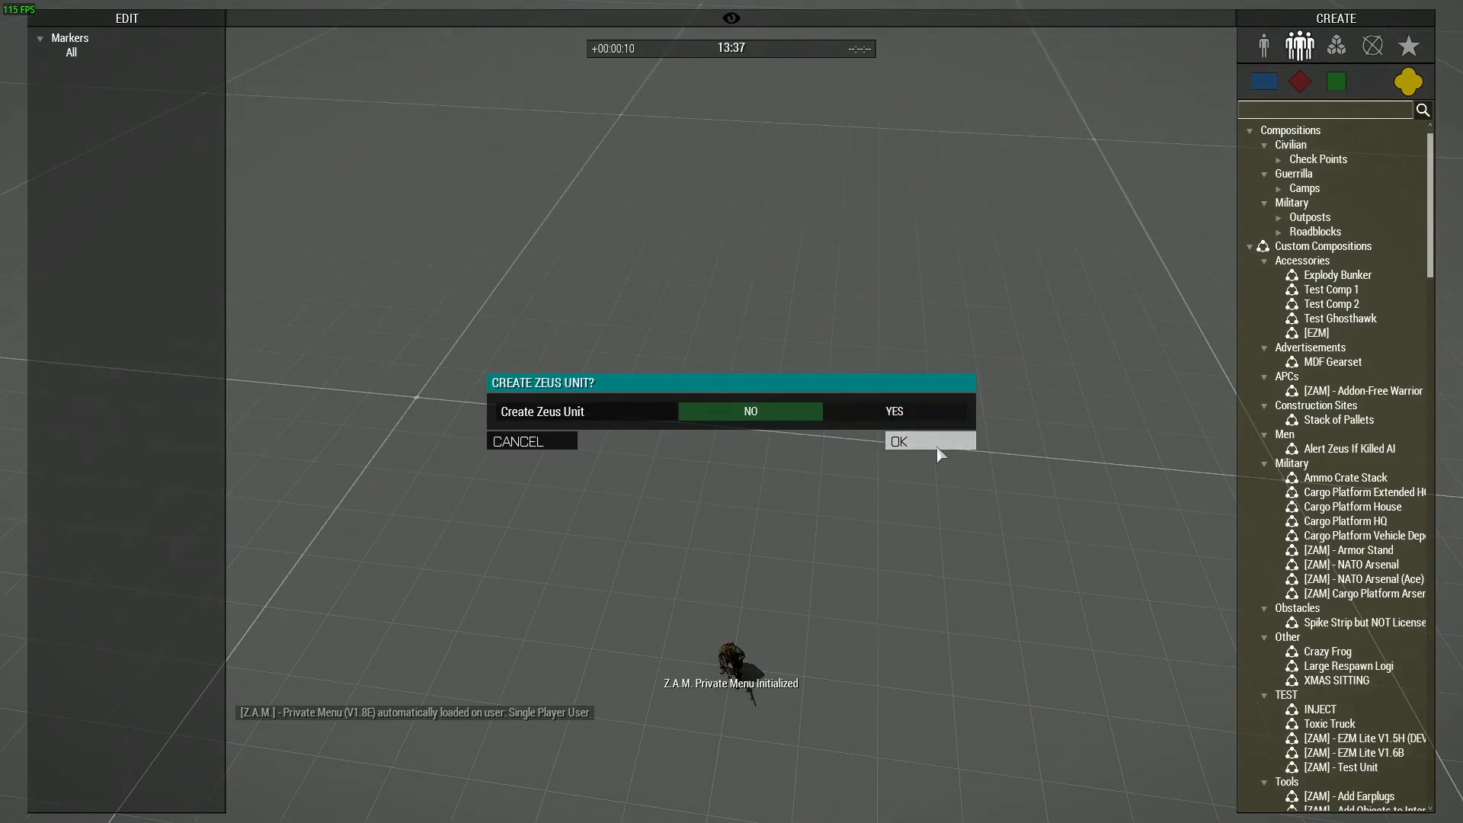
{"action": "left_click", "coordinate": [898, 440]}
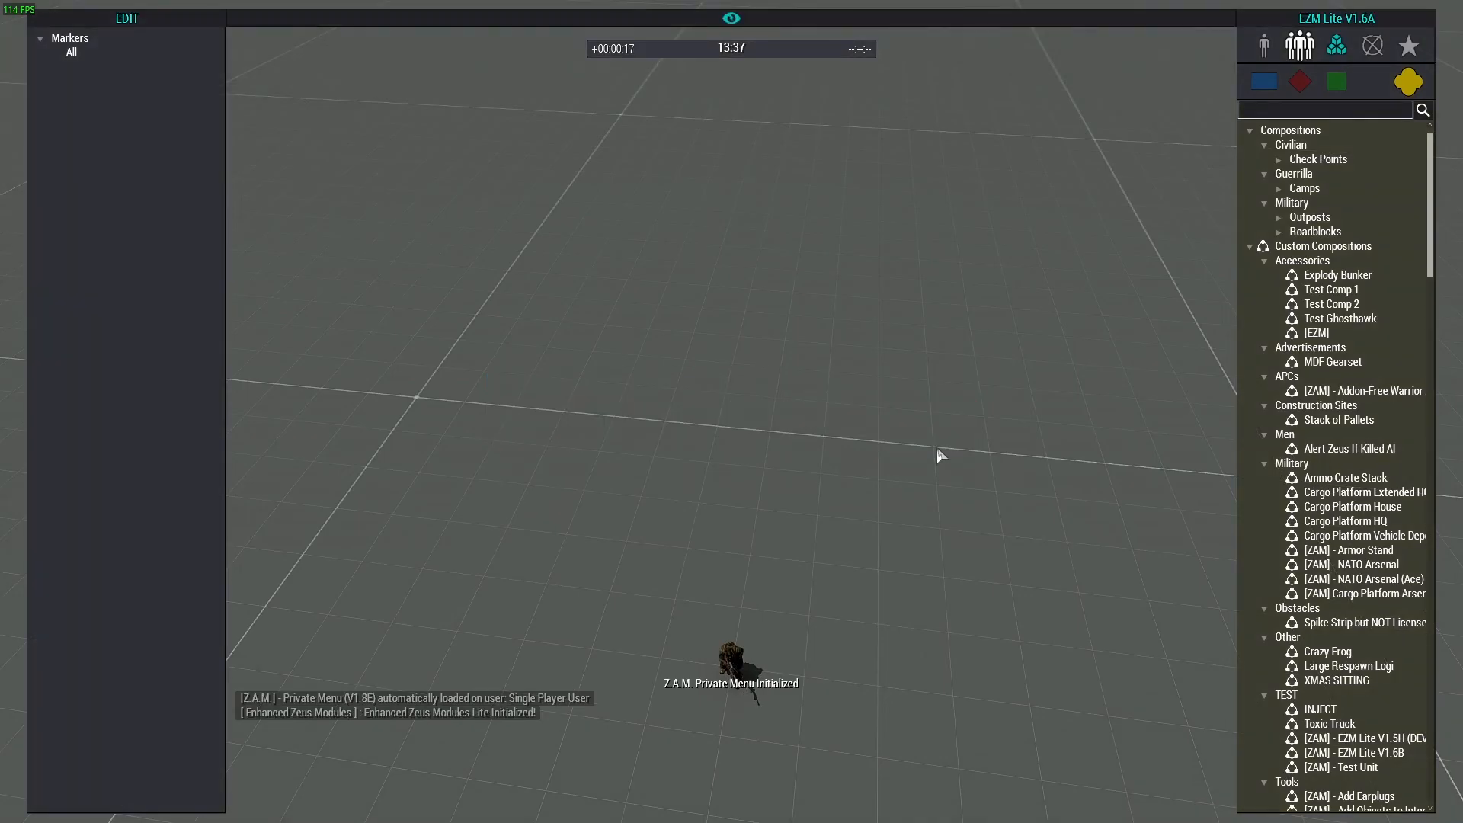